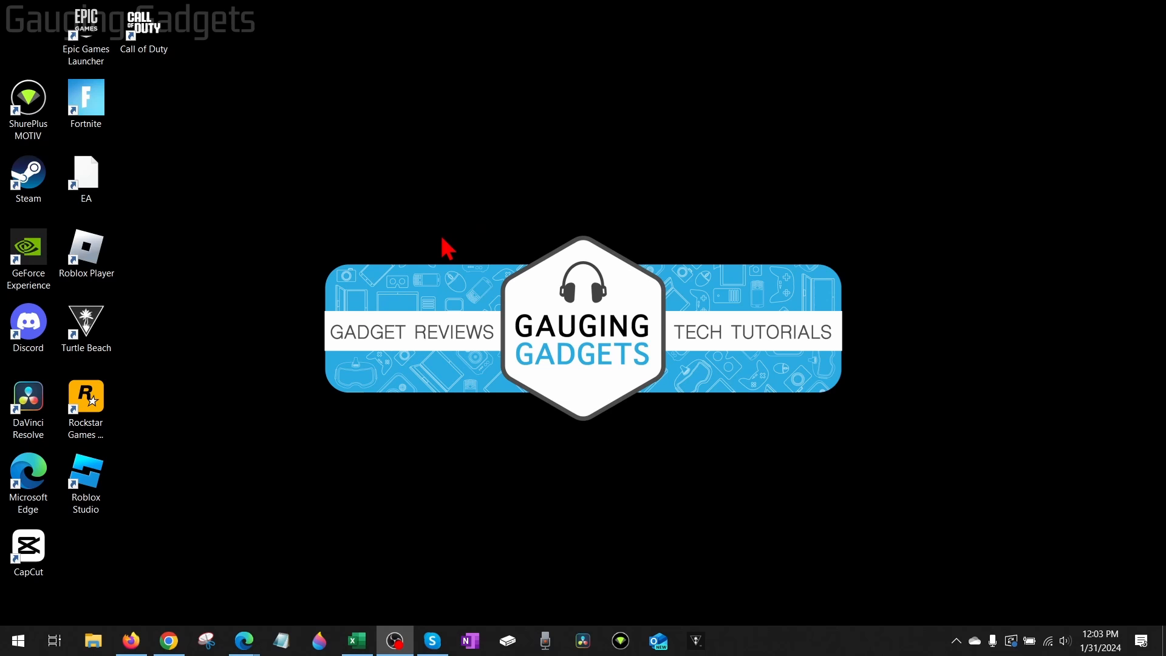
{"action": "mouse_move", "coordinate": [423, 252]}
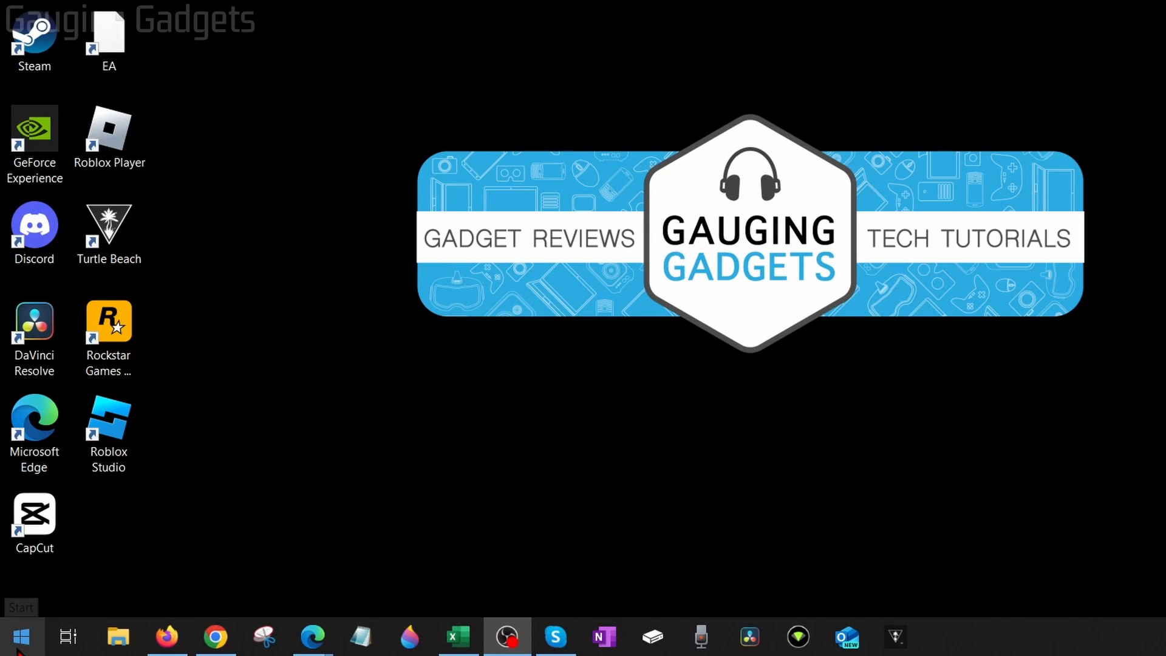
Launch the Epic Games Launcher from the Windows Start search
{"action": "type", "text": "epi"}
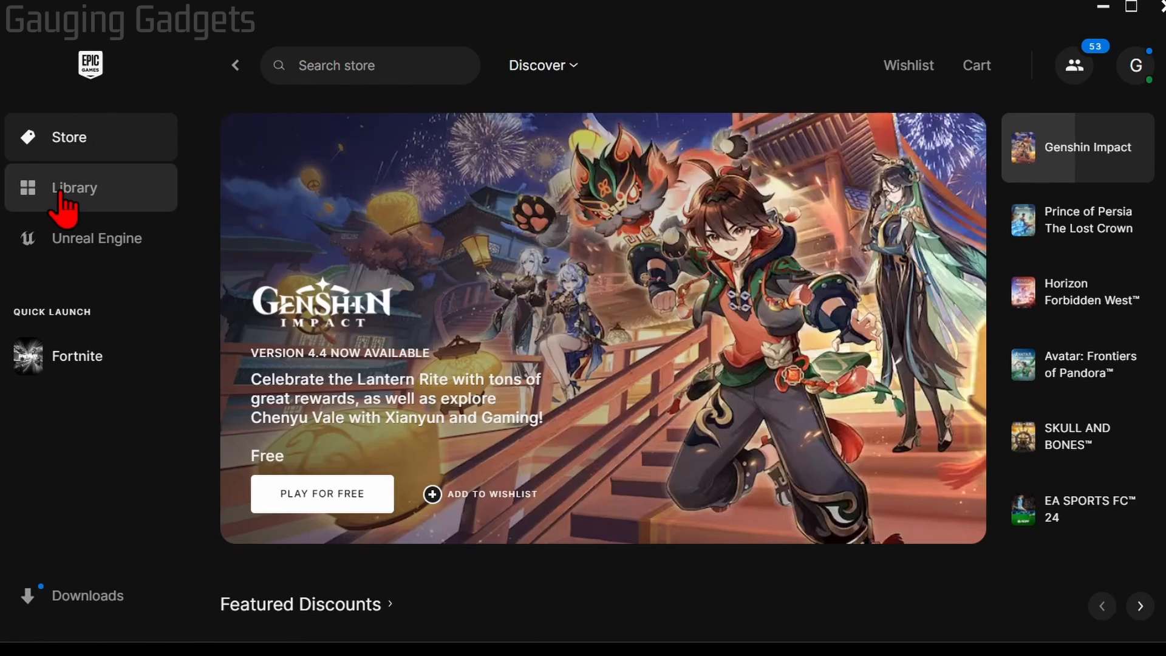
From the Library, open Fortnite's install location in File Explorer via its options menu
{"action": "left_click", "coordinate": [74, 187]}
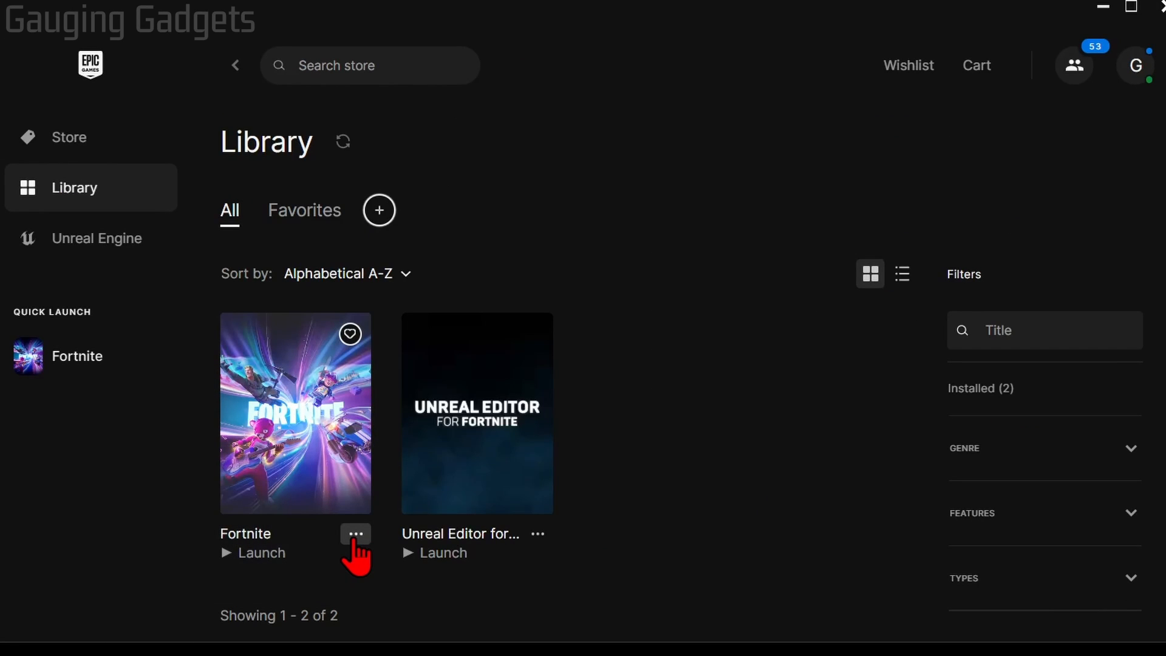
{"action": "left_click", "coordinate": [355, 535]}
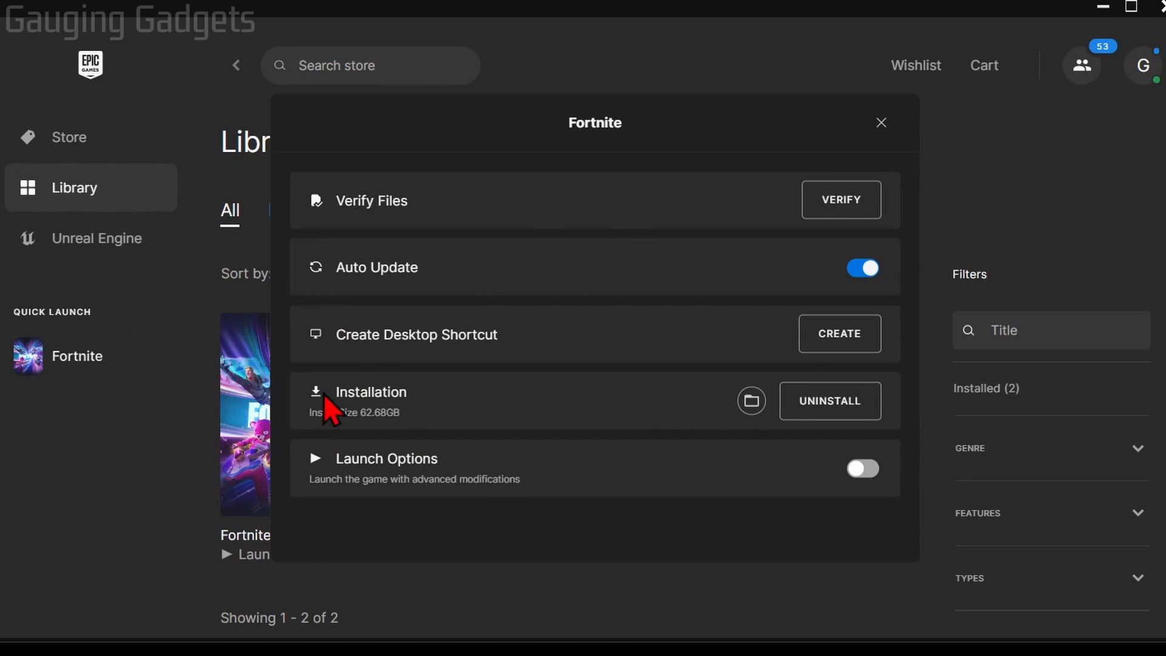
{"action": "mouse_move", "coordinate": [751, 401]}
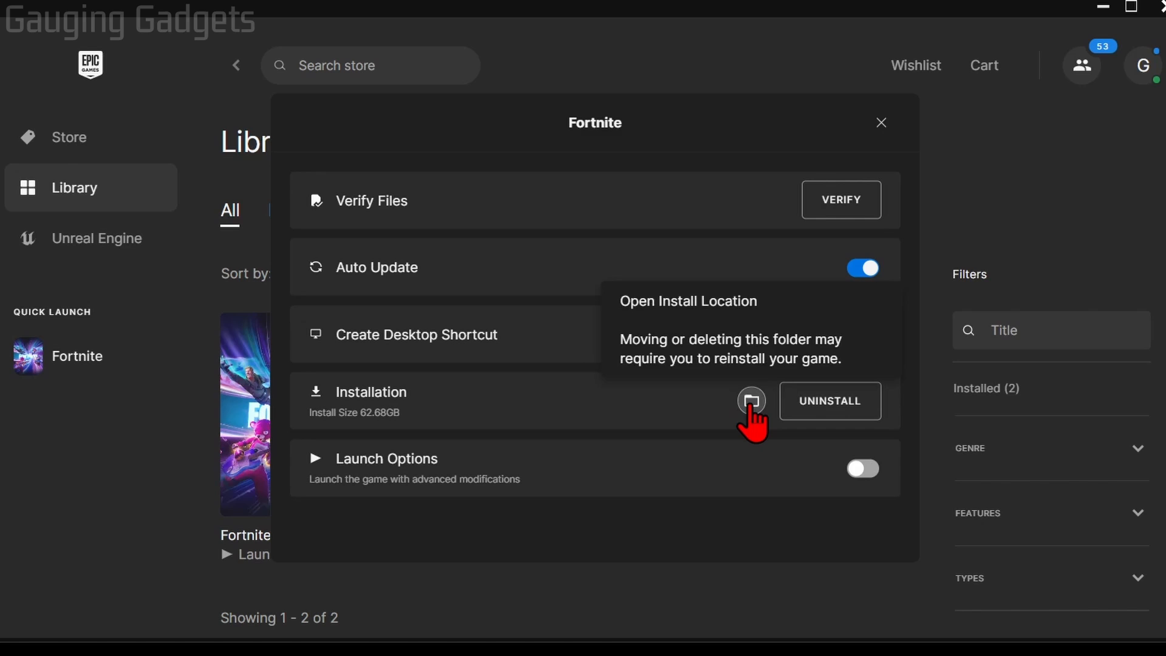
{"action": "left_click", "coordinate": [749, 400]}
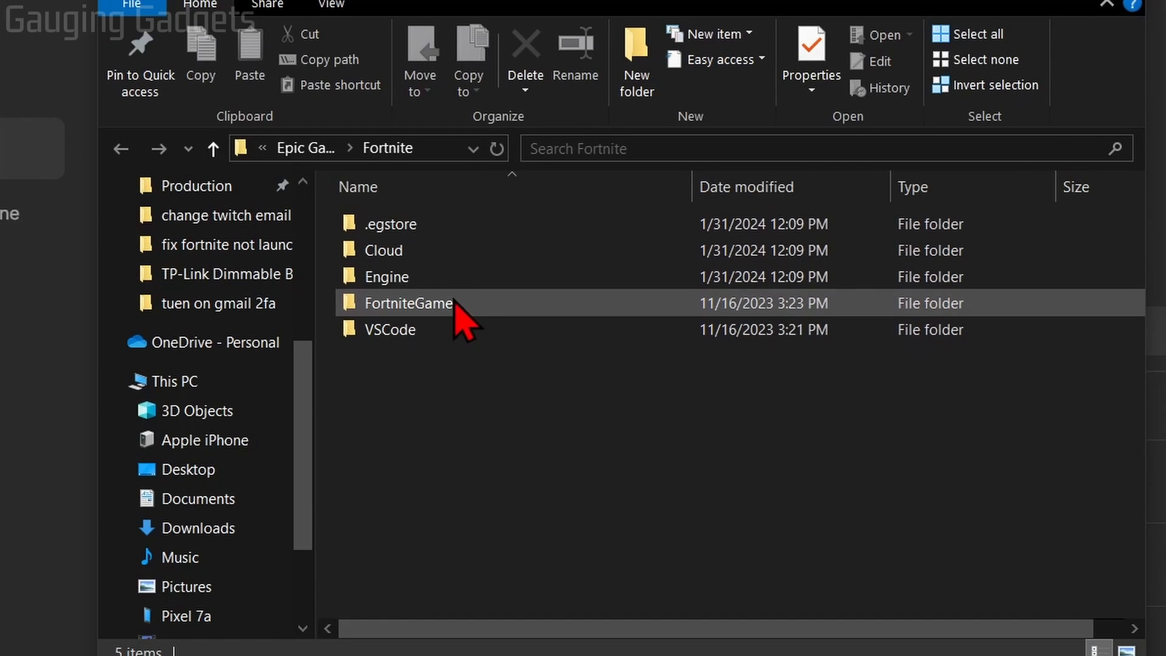
{"action": "mouse_move", "coordinate": [408, 324]}
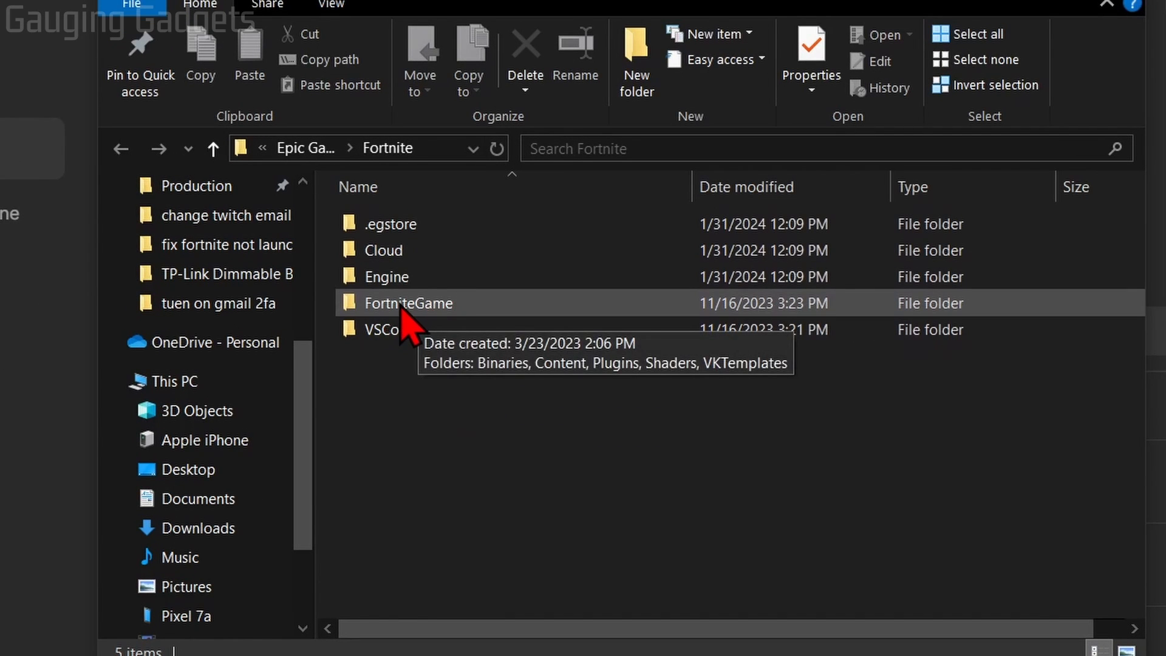
Navigate to FortniteGame\Binaries\Win64\EasyAntiCheat_Kamu and launch EasyAntiCheat_Setup
{"action": "double_click", "coordinate": [408, 303]}
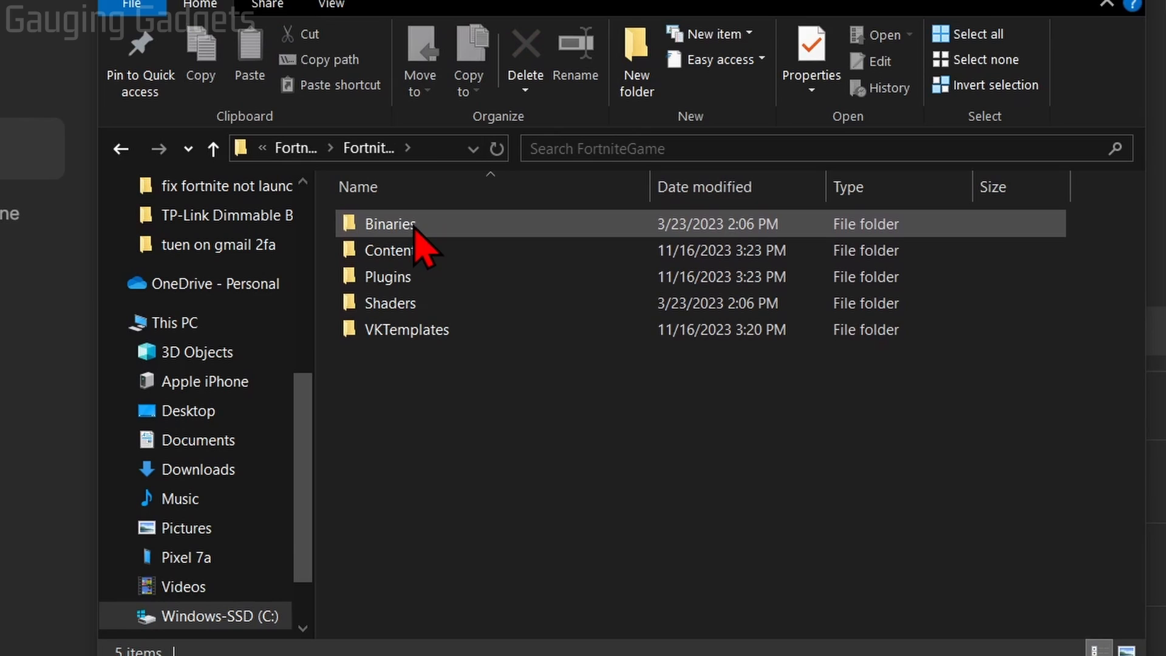
{"action": "double_click", "coordinate": [388, 224]}
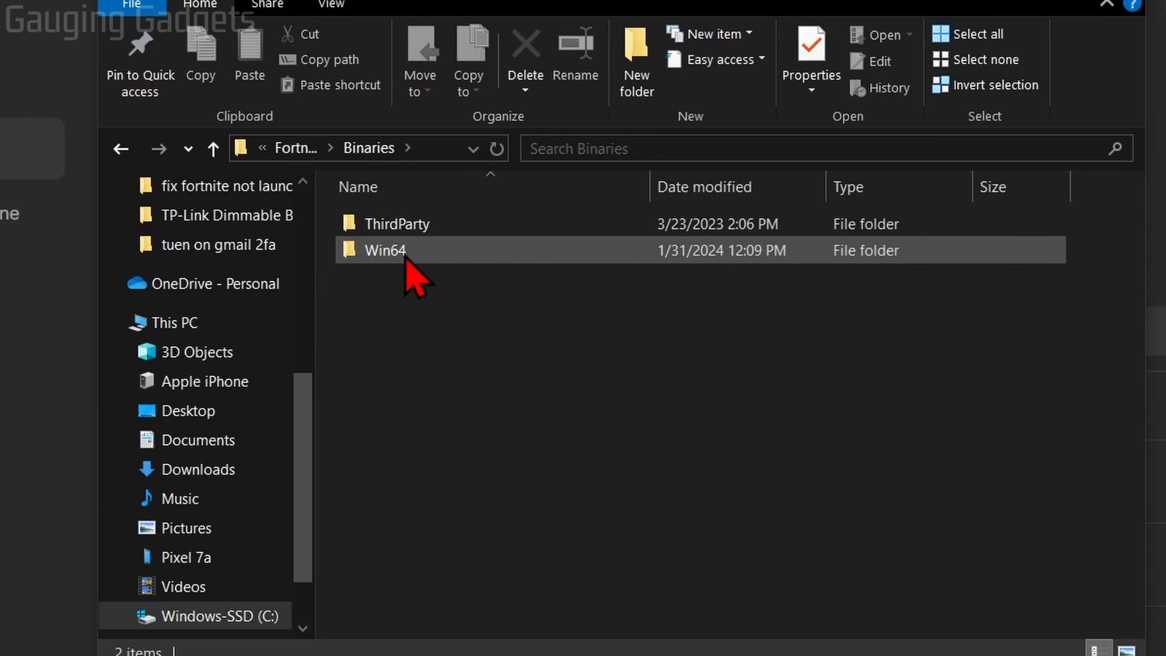
{"action": "double_click", "coordinate": [385, 250]}
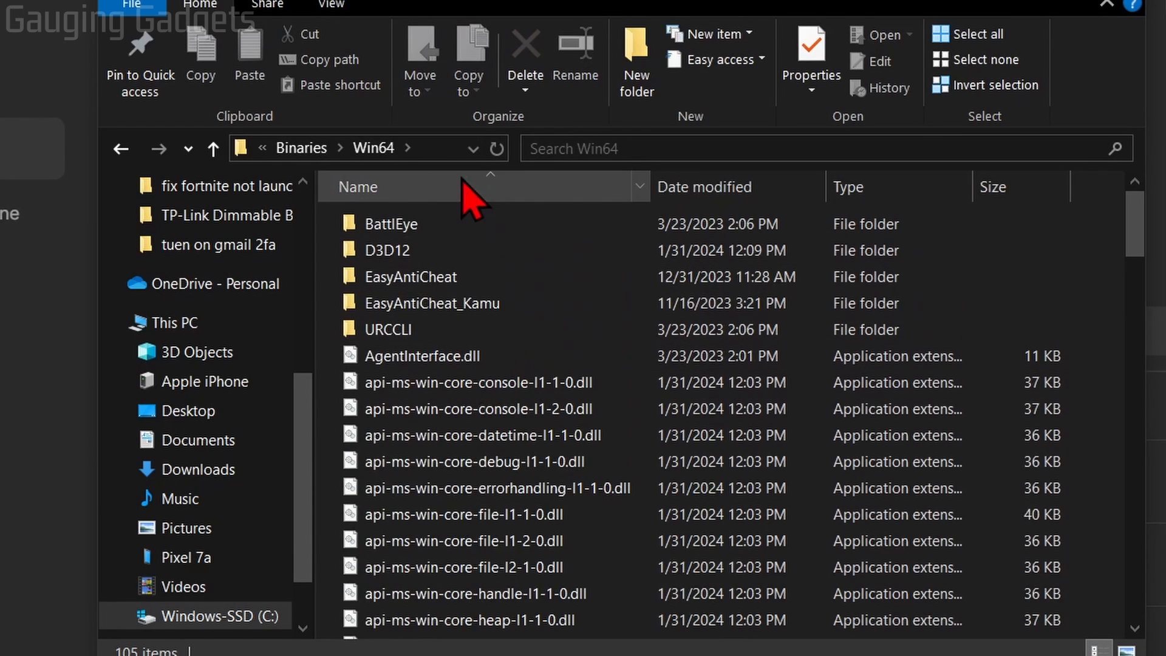
{"action": "mouse_move", "coordinate": [434, 302]}
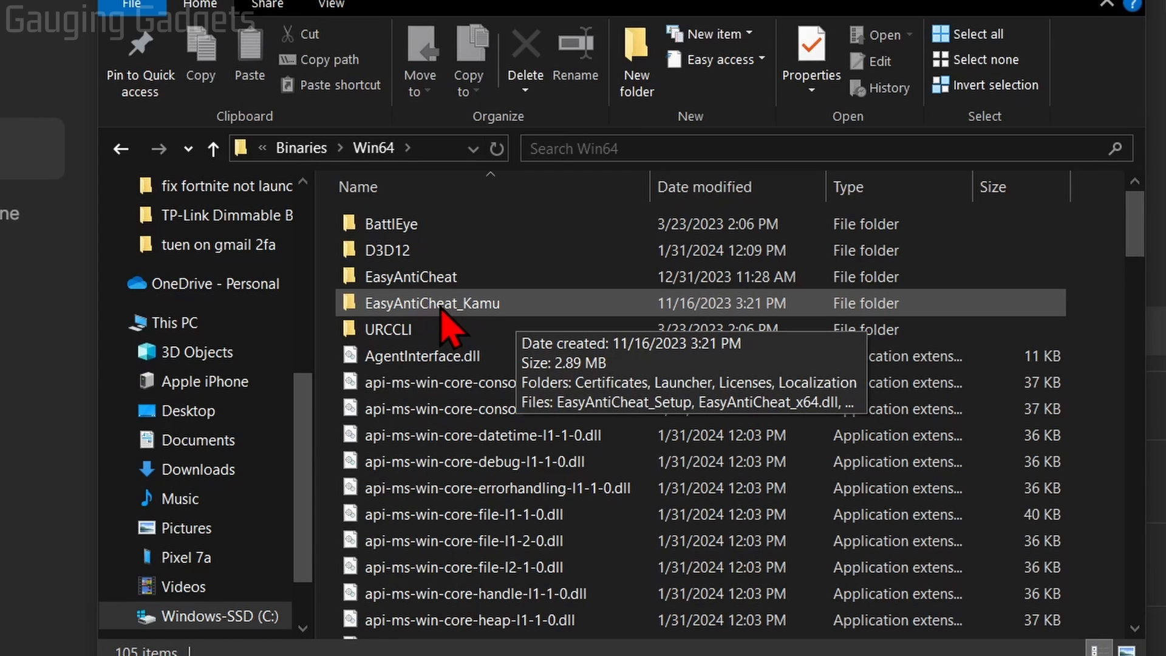
{"action": "double_click", "coordinate": [431, 303]}
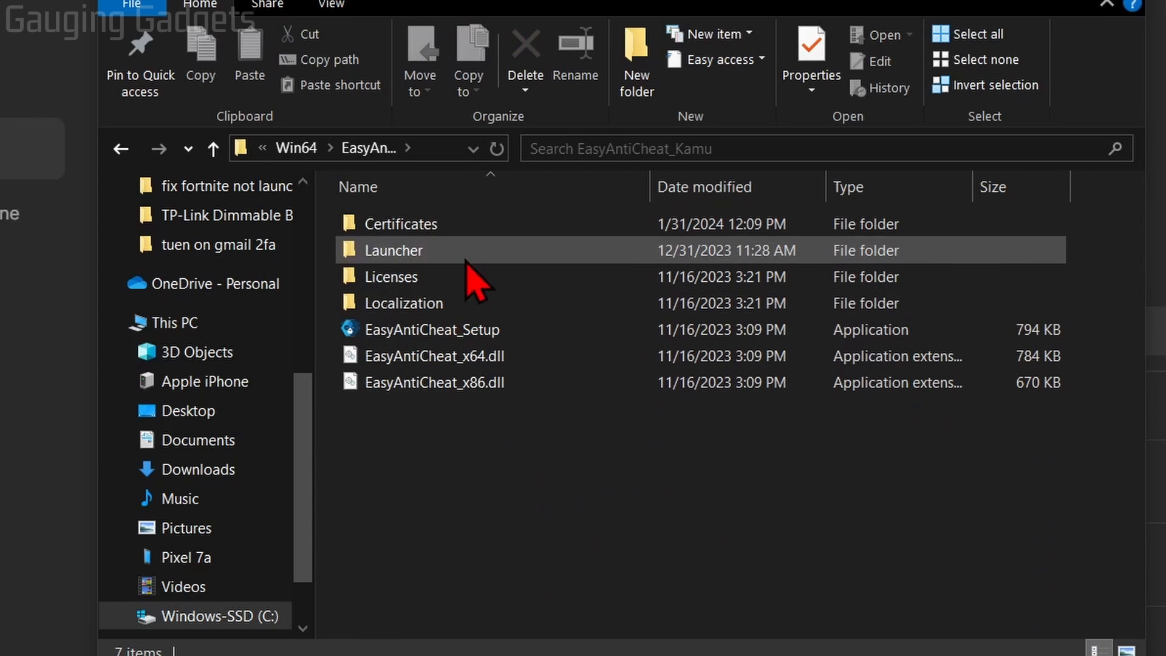
{"action": "mouse_move", "coordinate": [435, 329]}
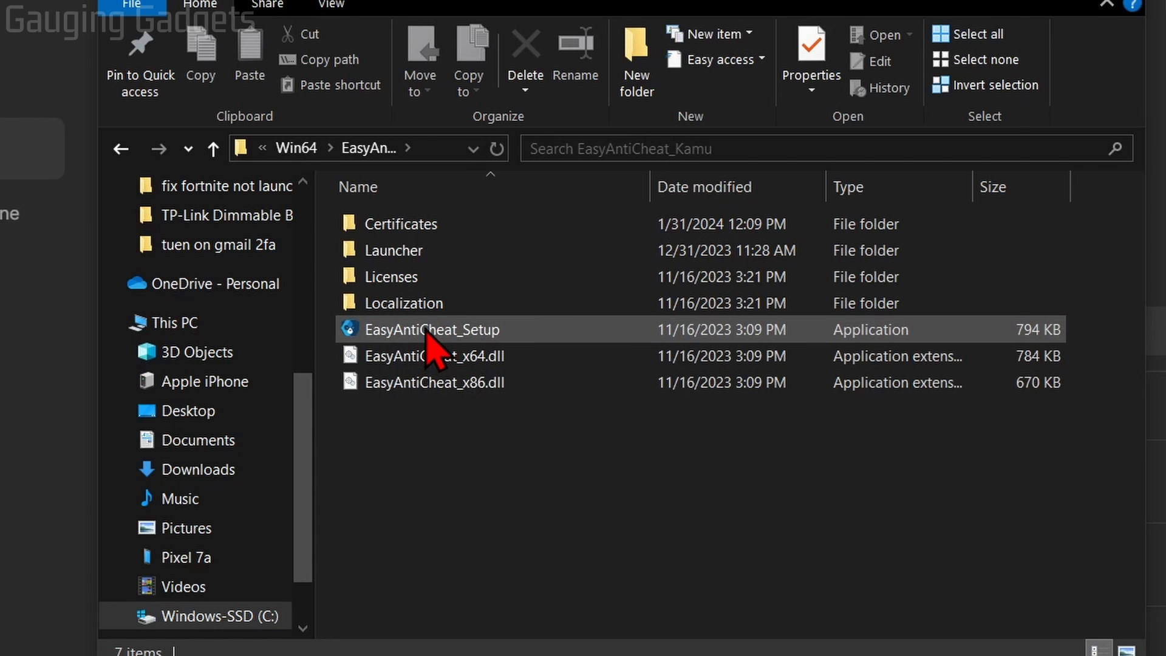
{"action": "double_click", "coordinate": [438, 329]}
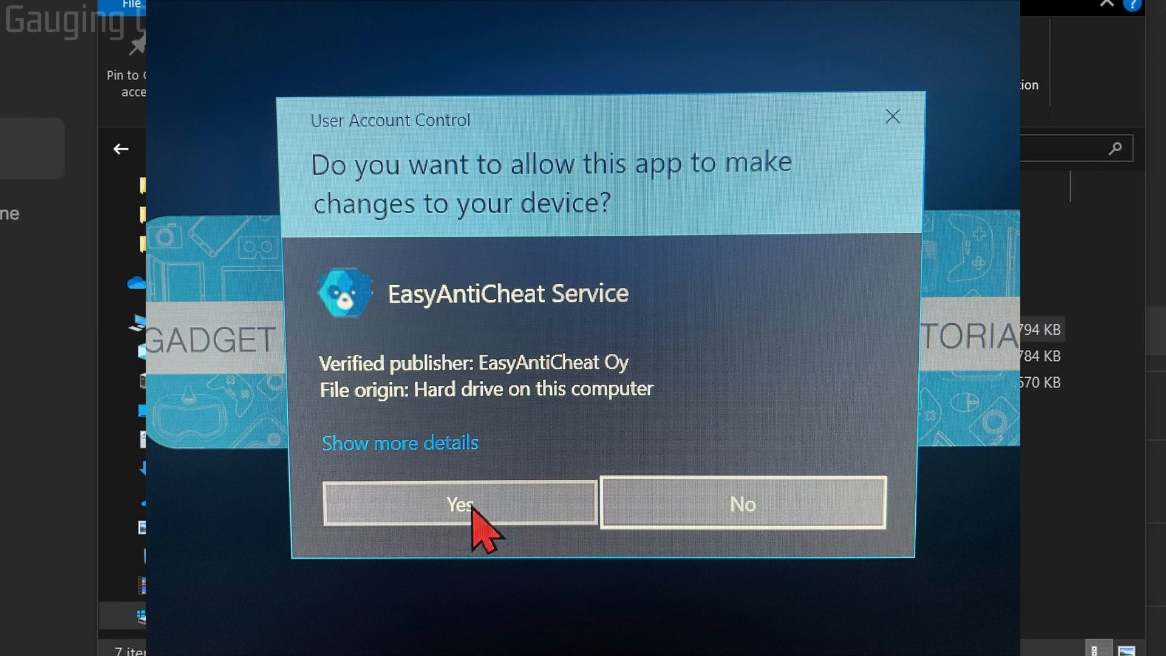
Allow the UAC prompt, repair the service for Current (Game 217) until Installed Successfully, then finish
{"action": "left_click", "coordinate": [459, 503]}
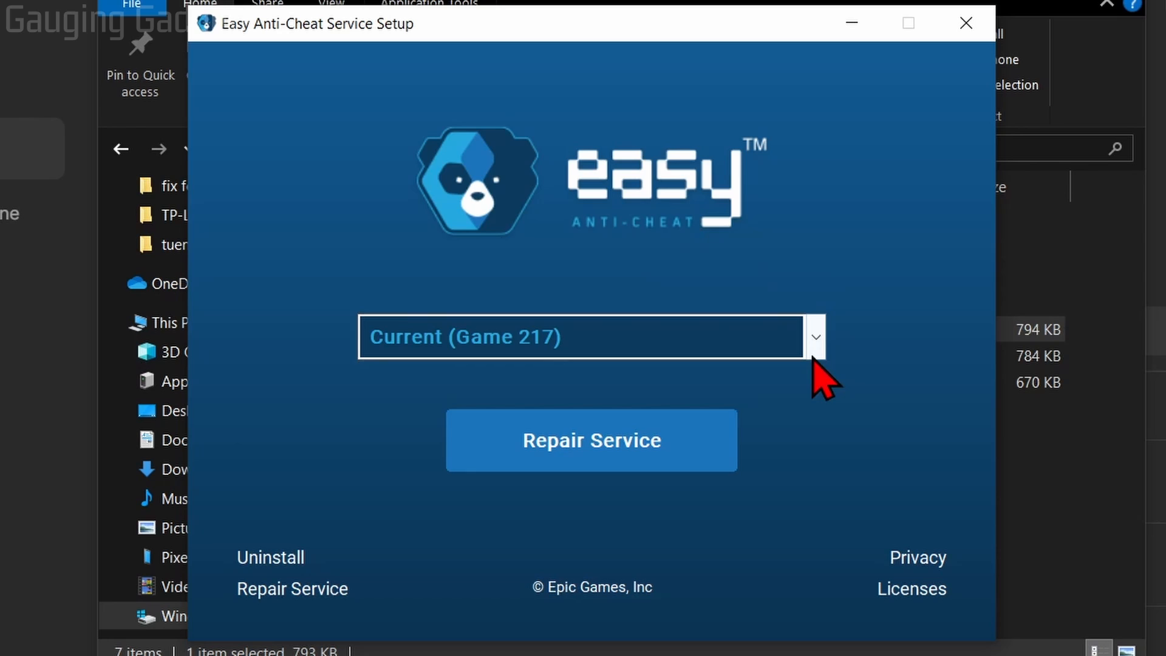
{"action": "left_click", "coordinate": [815, 336]}
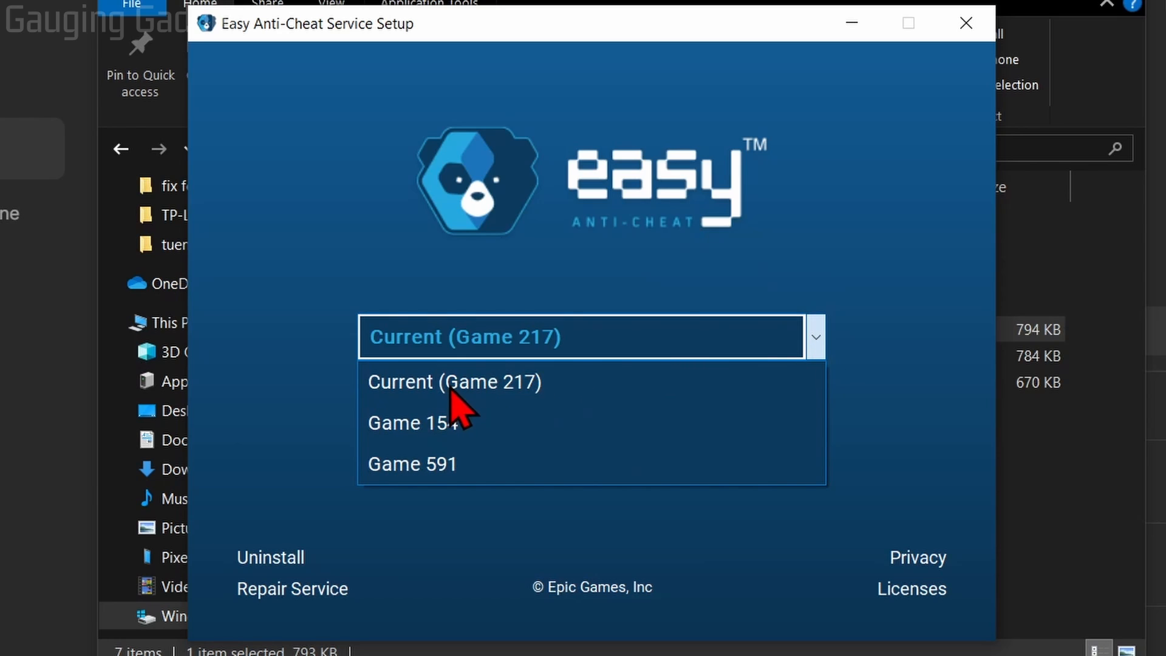
{"action": "left_click", "coordinate": [453, 381]}
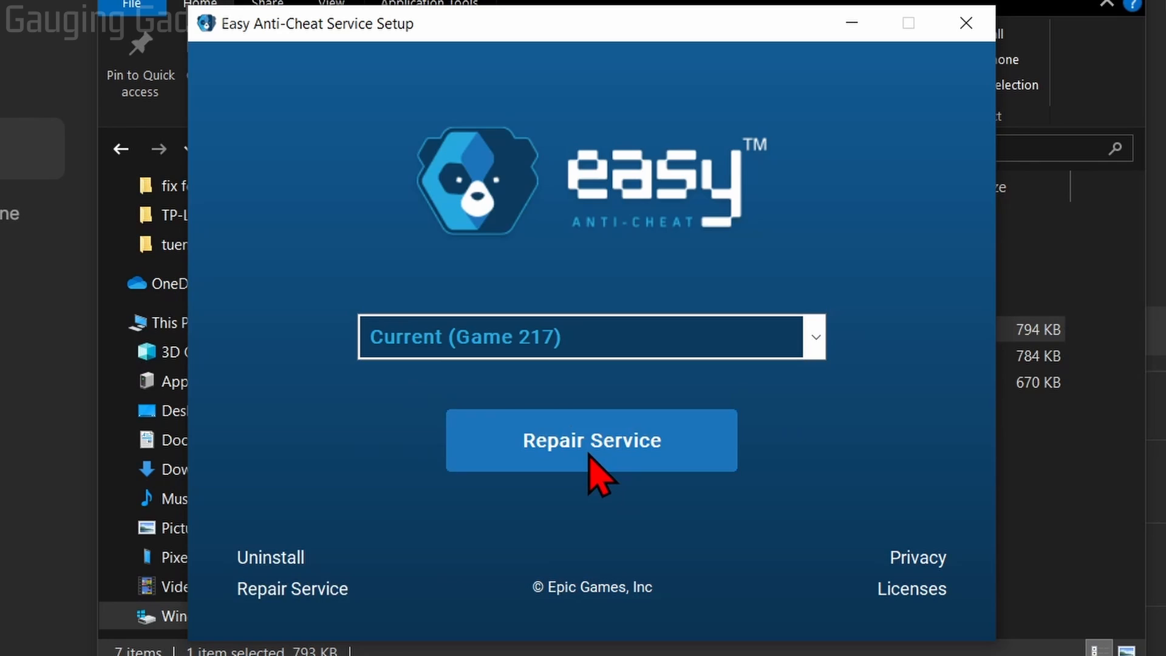
{"action": "left_click", "coordinate": [592, 440]}
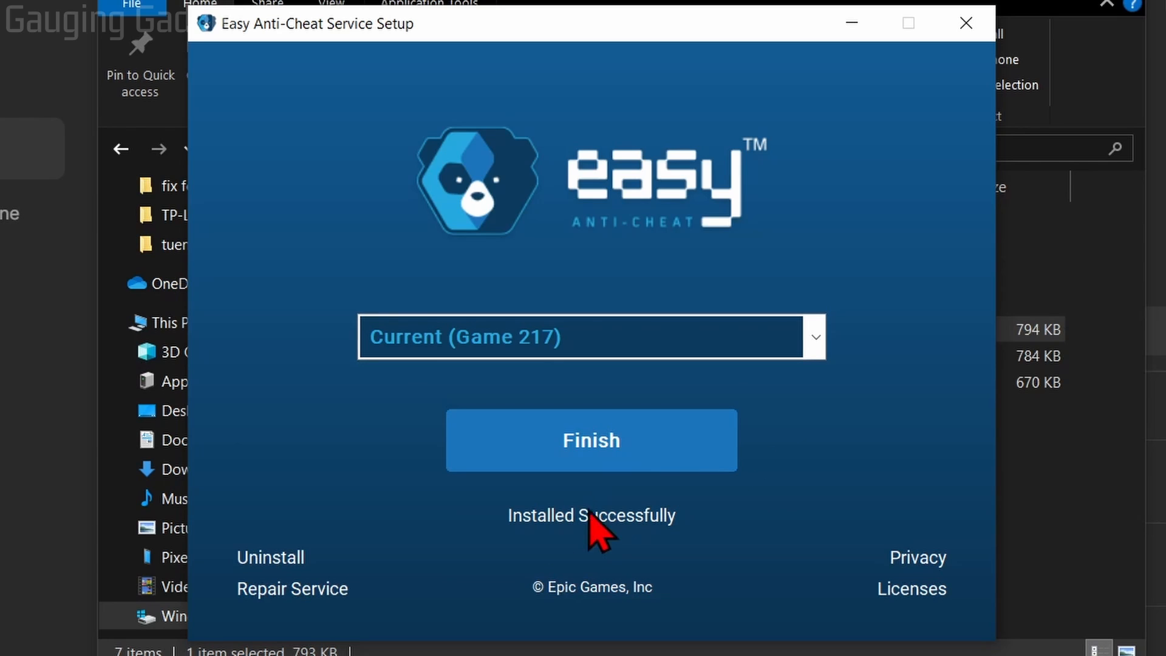
{"action": "mouse_move", "coordinate": [725, 558]}
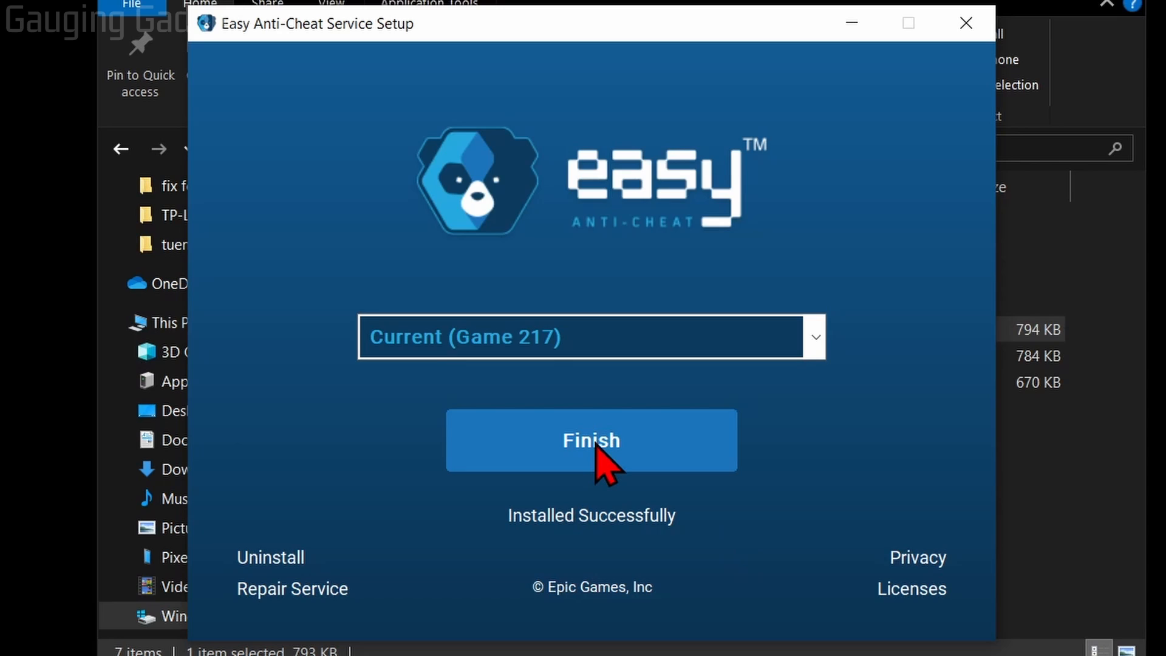
{"action": "left_click", "coordinate": [591, 440]}
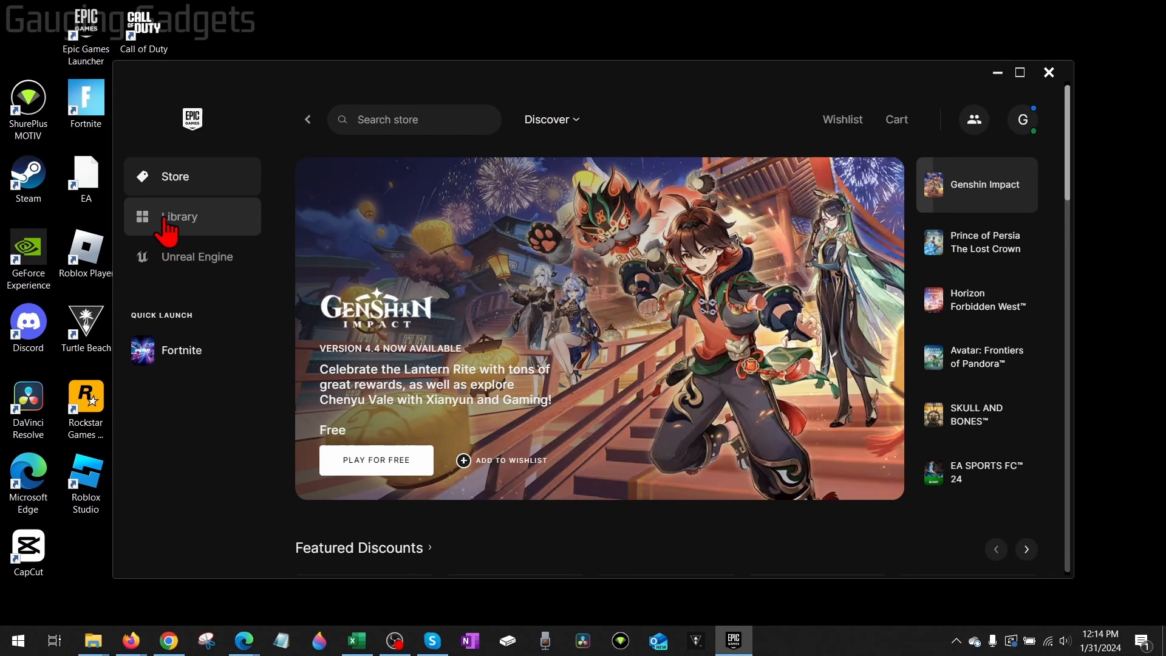
Return to the Library showing Fortnite ready to launch
{"action": "left_click", "coordinate": [178, 216]}
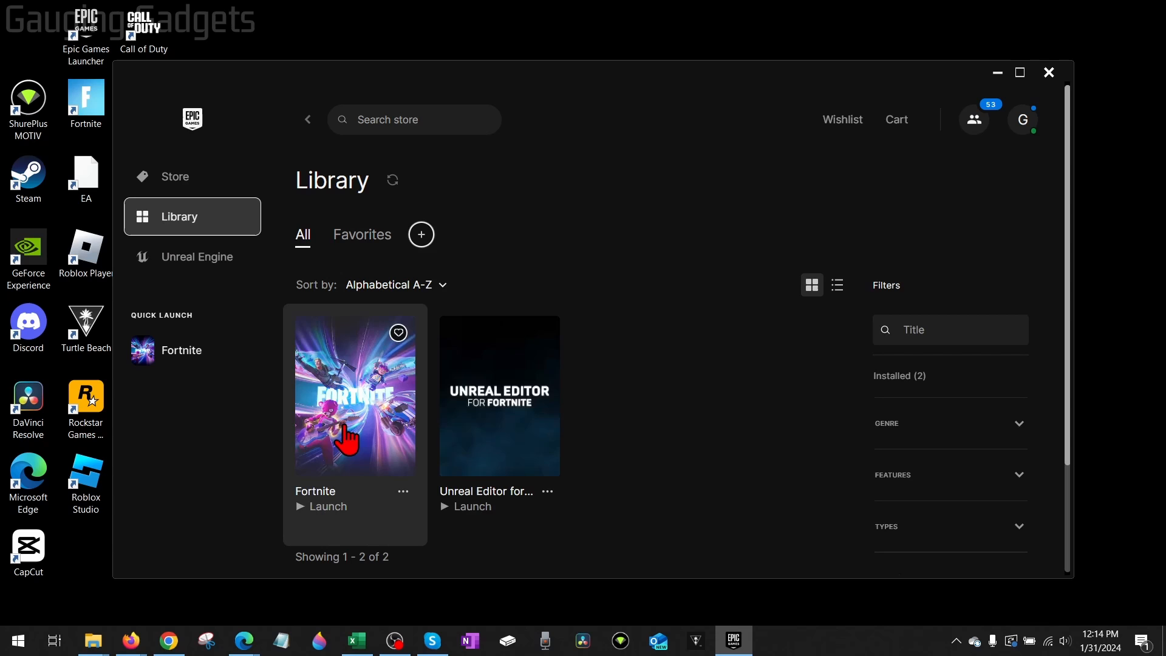
{"action": "mouse_move", "coordinate": [638, 430]}
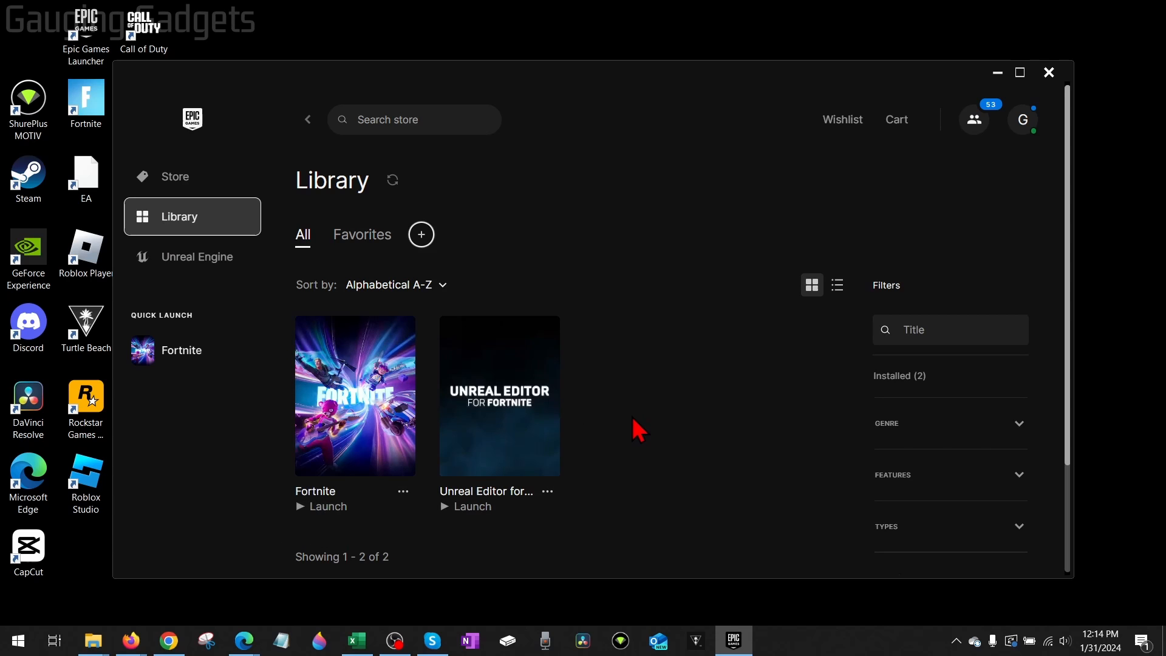